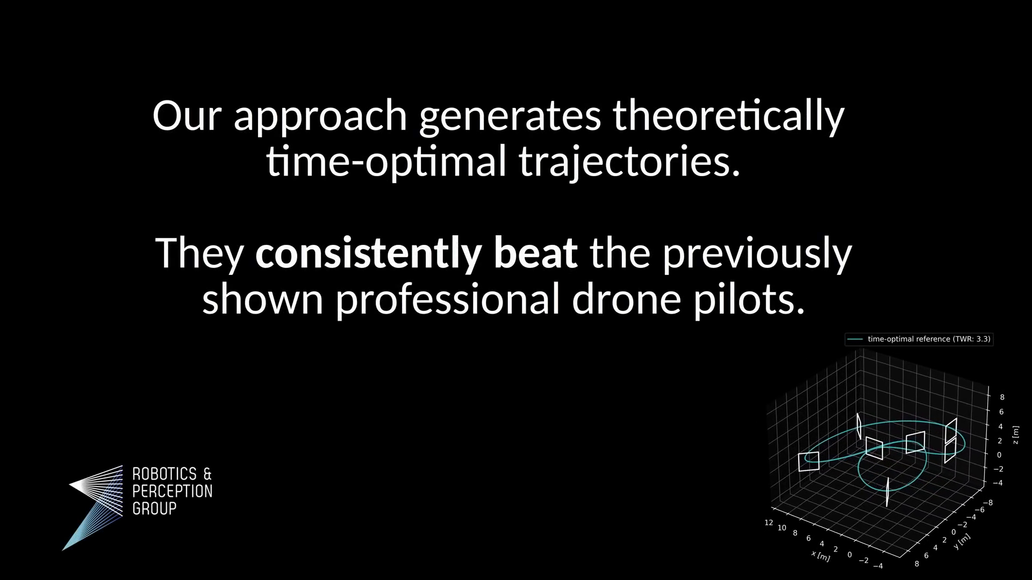
{"action": "key", "text": "Right"}
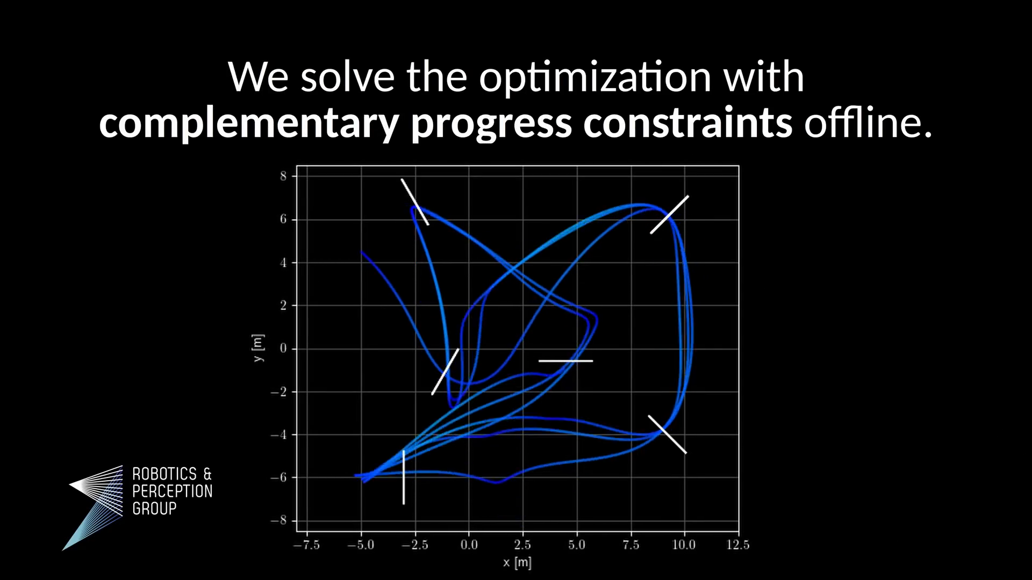